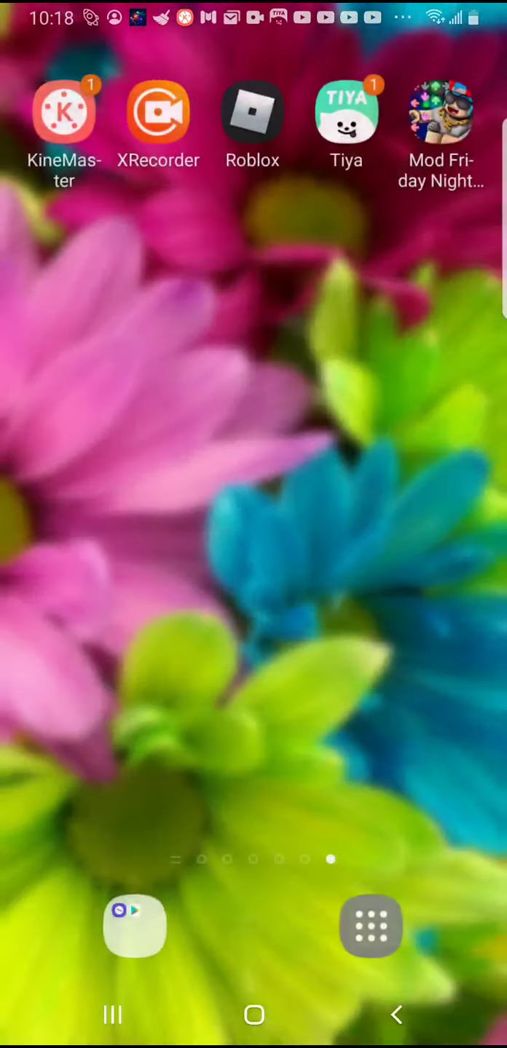
Launch the Literally FNF! (FNF Remake) game from the Roblox home screen
left_click(251, 110)
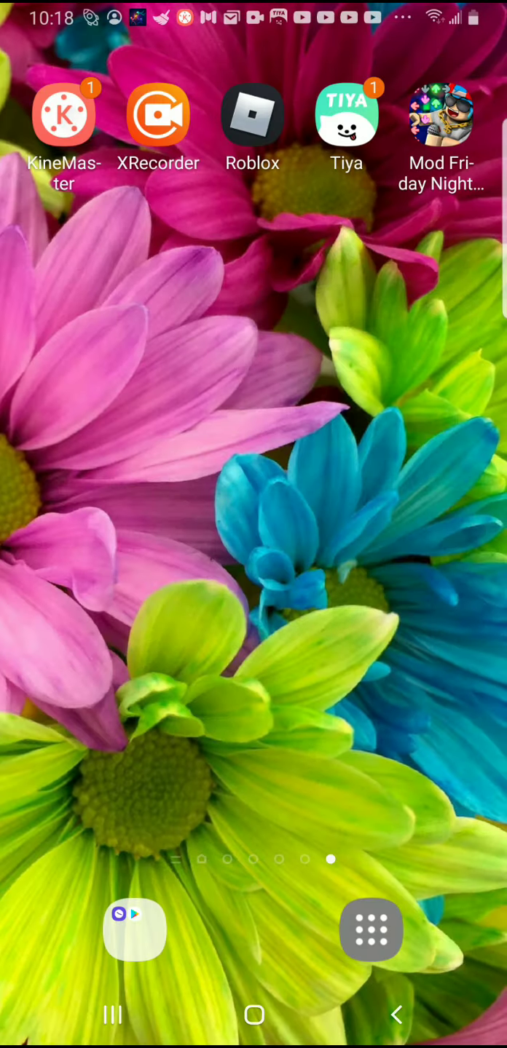
left_click(252, 113)
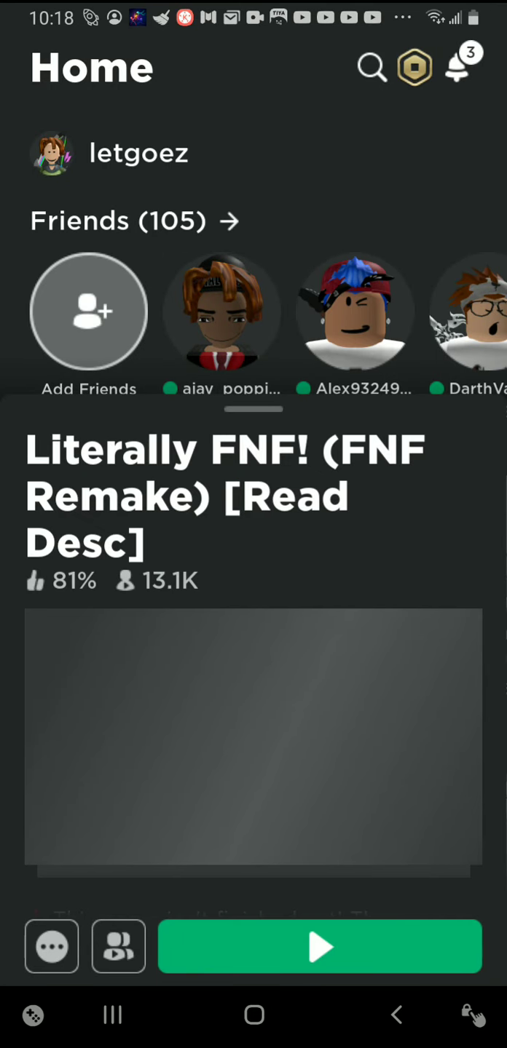
left_click(319, 946)
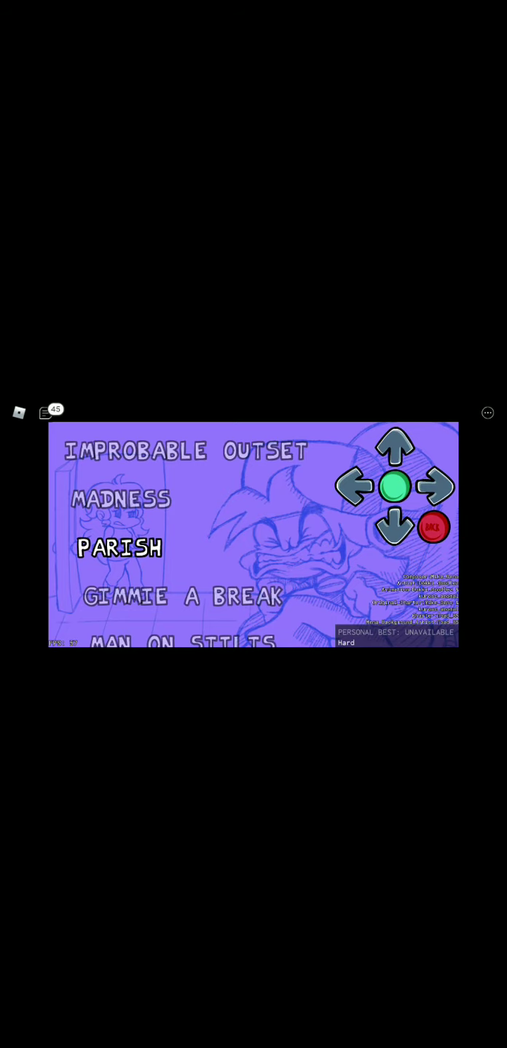
Launch the highlighted Parish song from the song selection menu
left_click(396, 489)
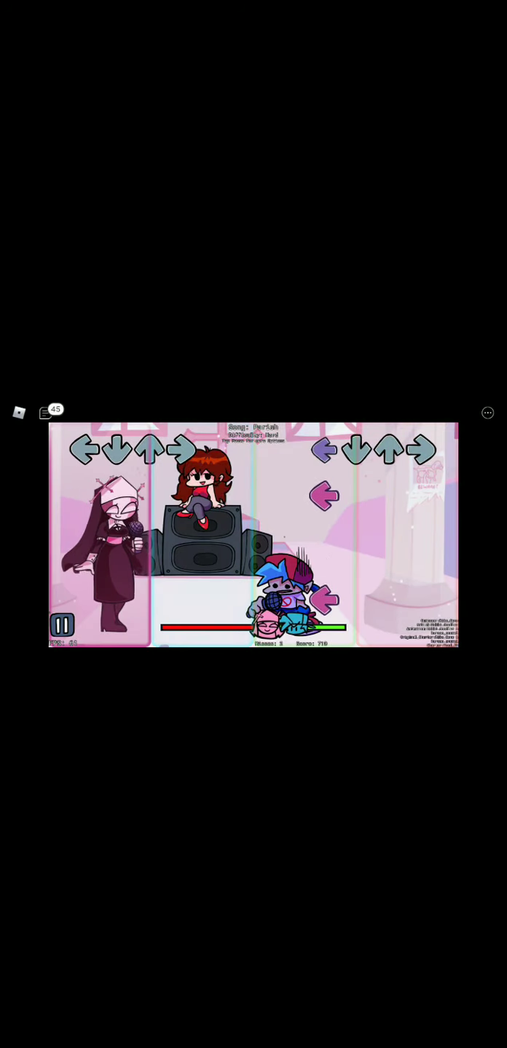
Pause Parish mid-song, showing restart, difficulty, go back and exit options
left_click(61, 623)
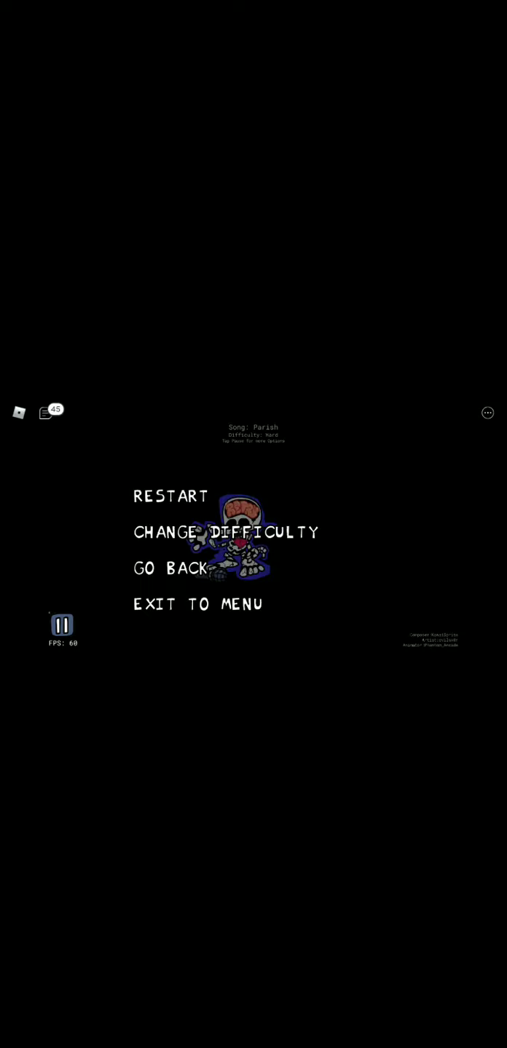